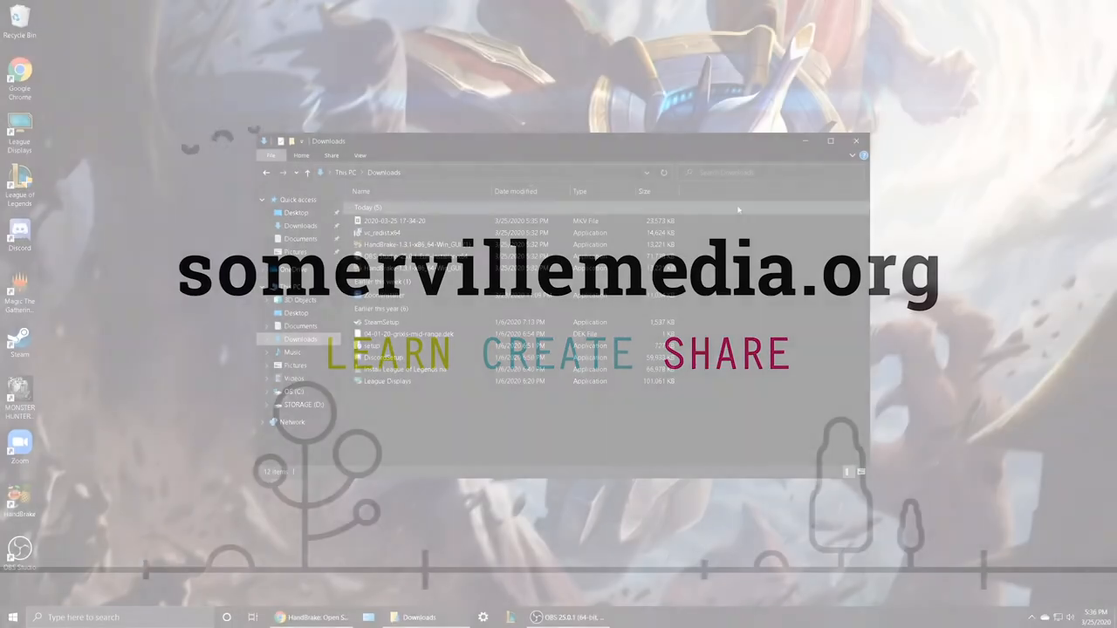
pyautogui.click(856, 140)
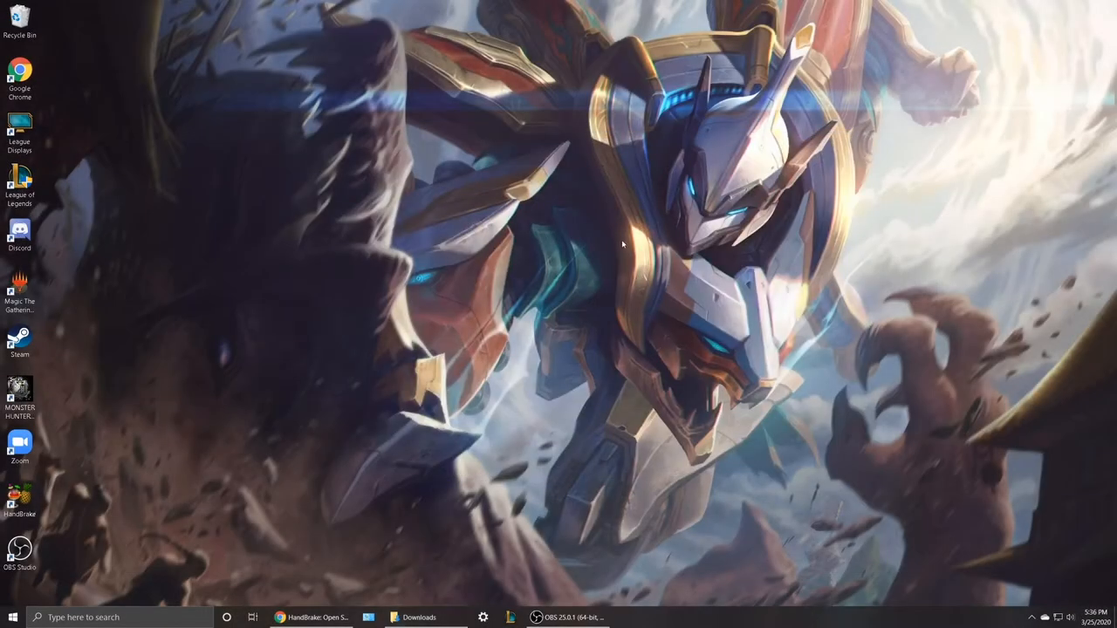
pyautogui.moveTo(507, 287)
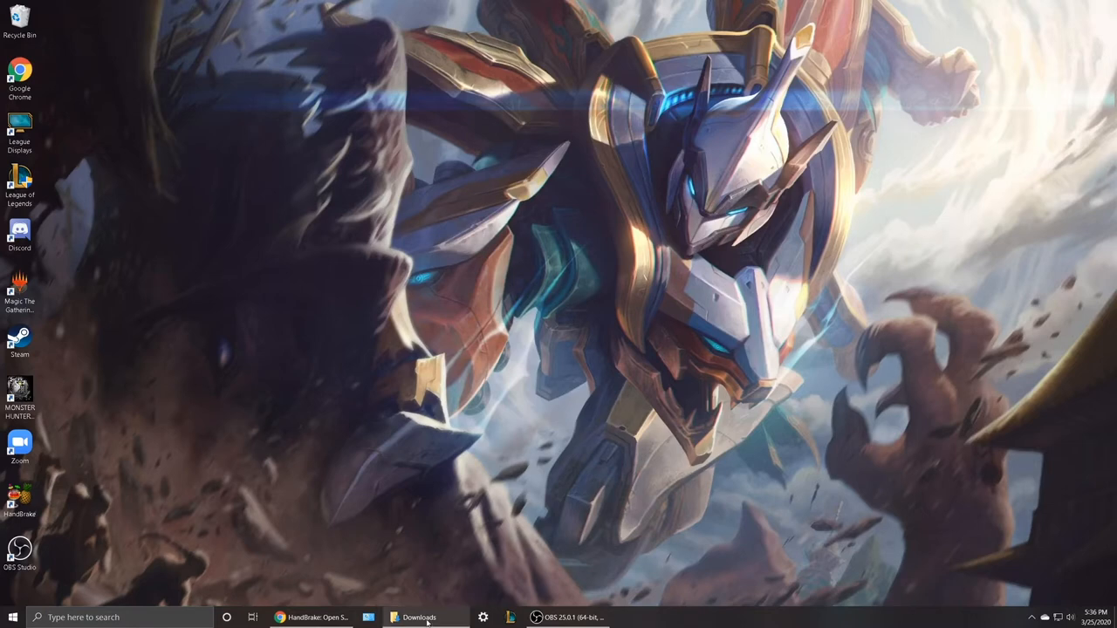
pyautogui.click(422, 618)
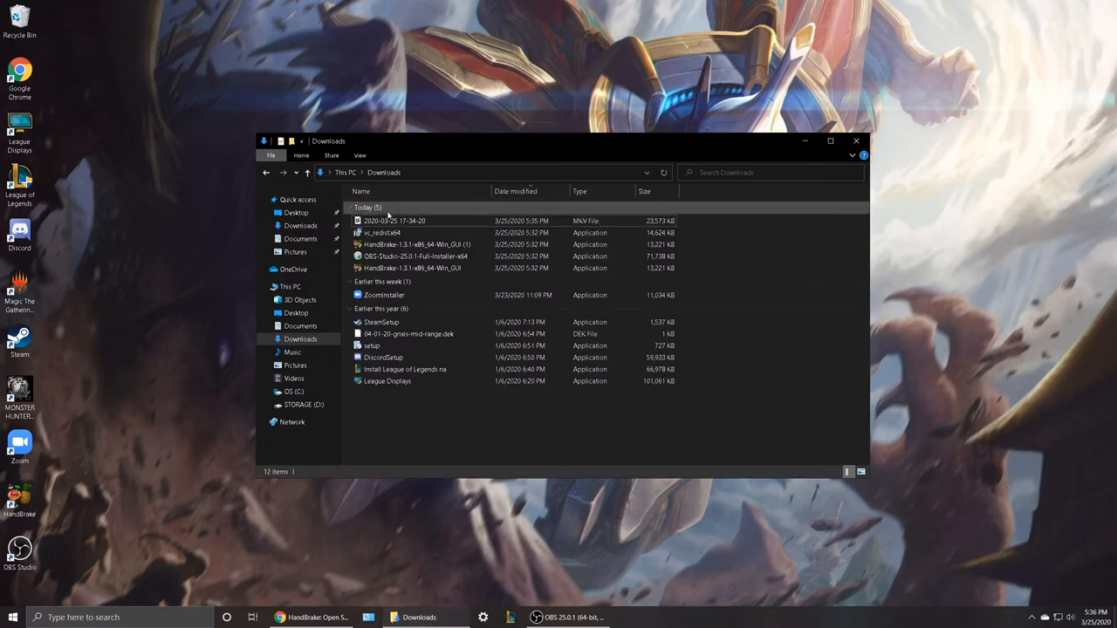
pyautogui.click(394, 221)
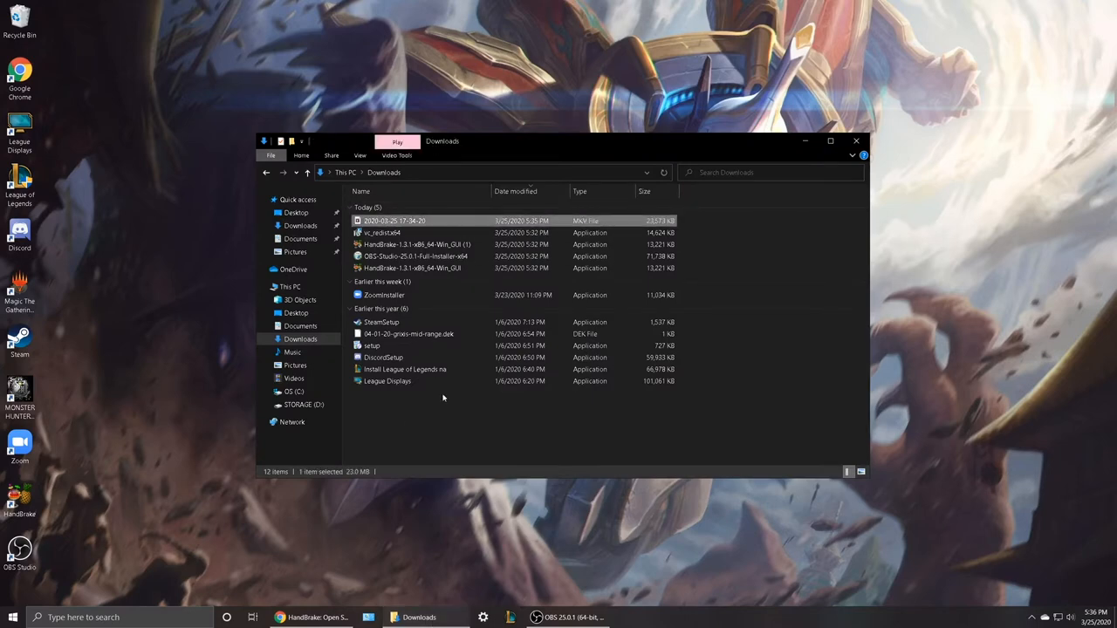
pyautogui.click(308, 617)
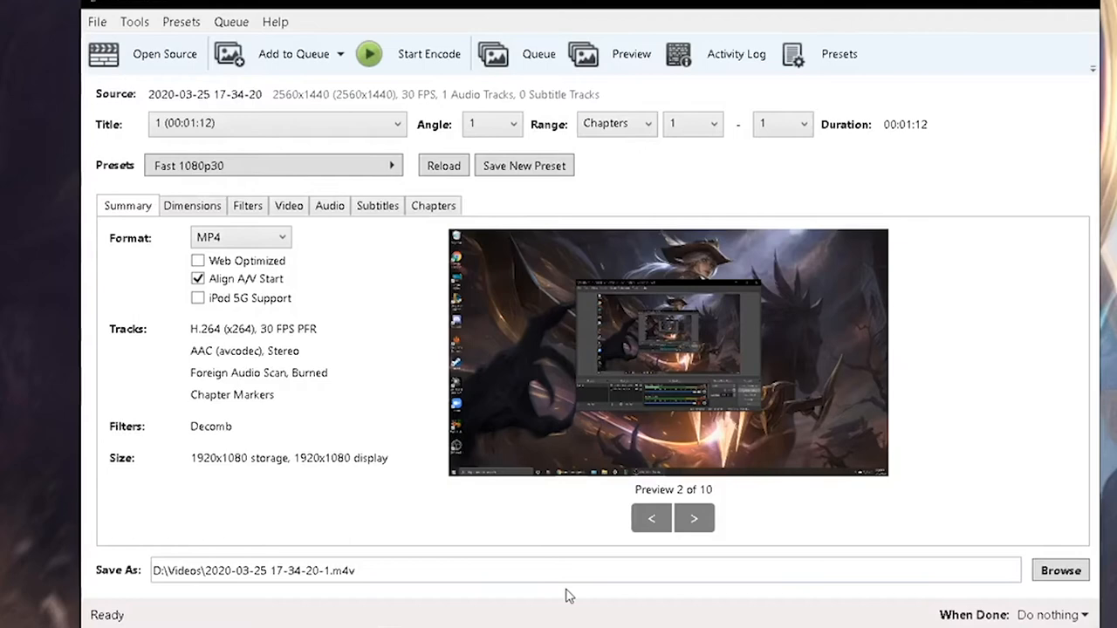
pyautogui.moveTo(522, 462)
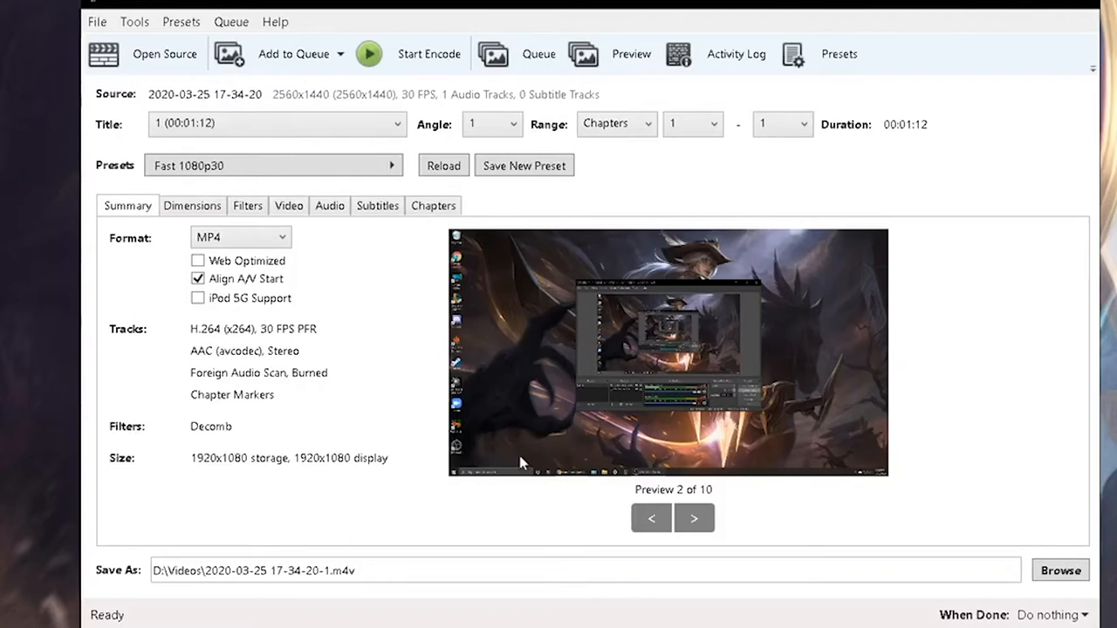
pyautogui.moveTo(601, 412)
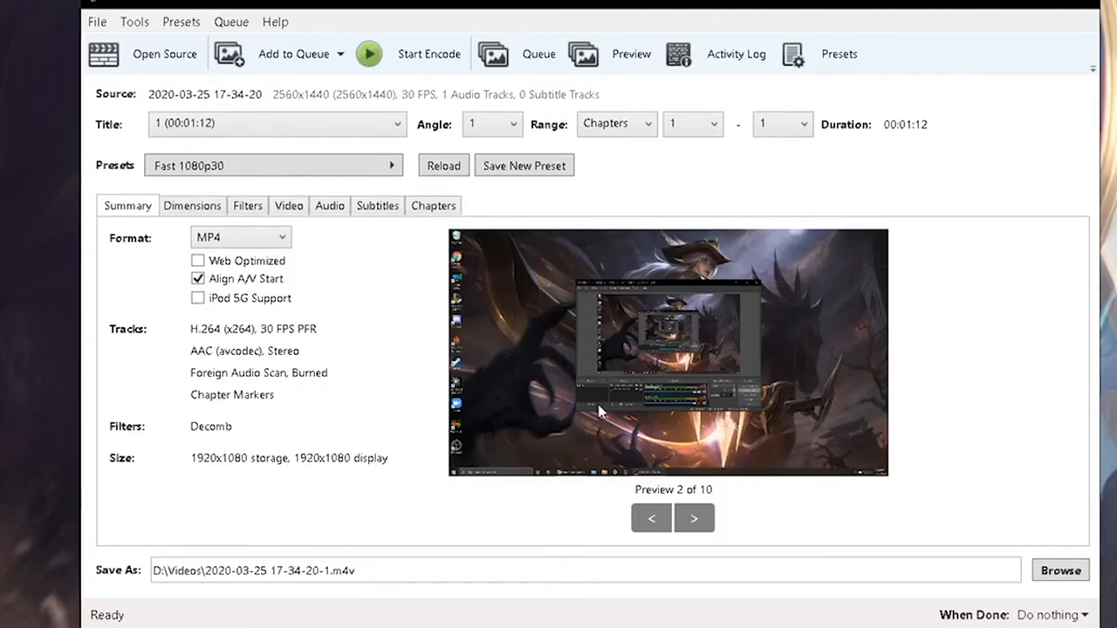
pyautogui.moveTo(608, 315)
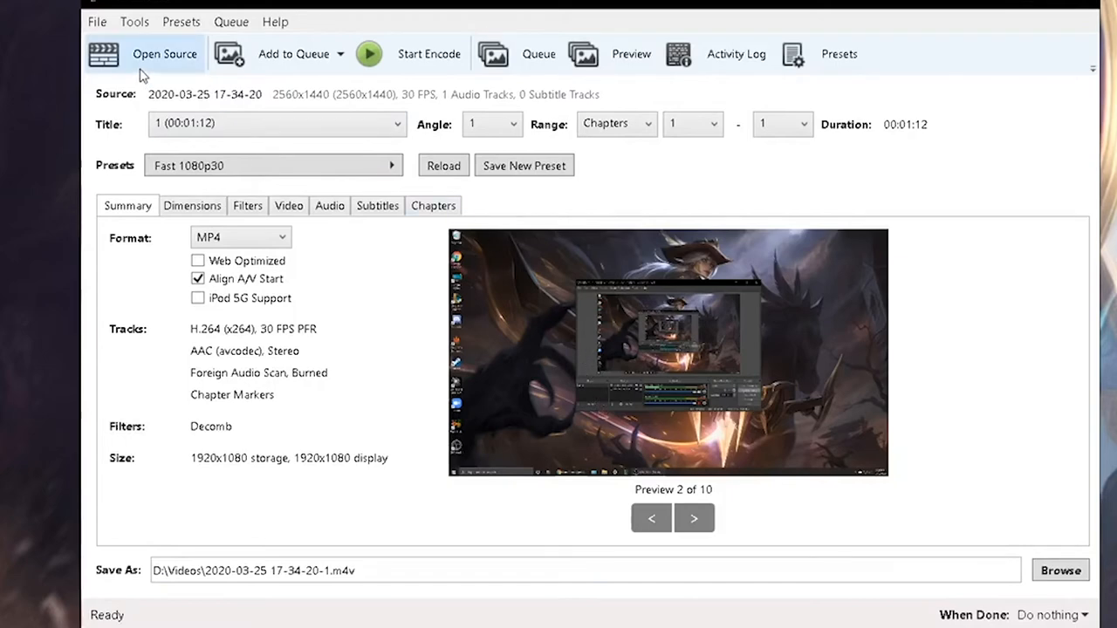
pyautogui.moveTo(139, 70)
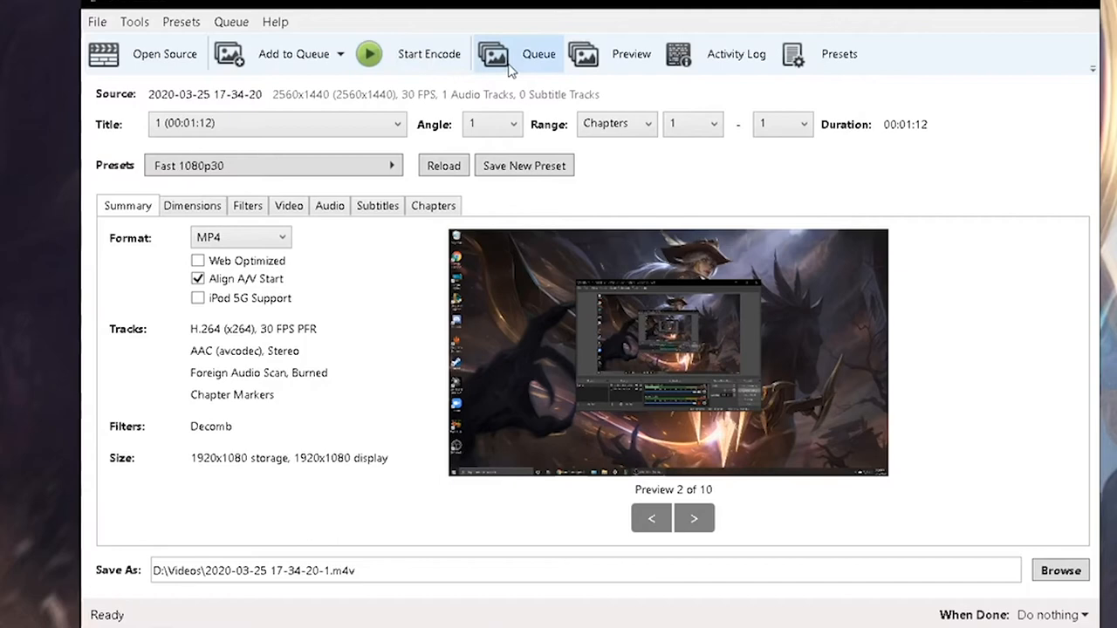
pyautogui.moveTo(838, 53)
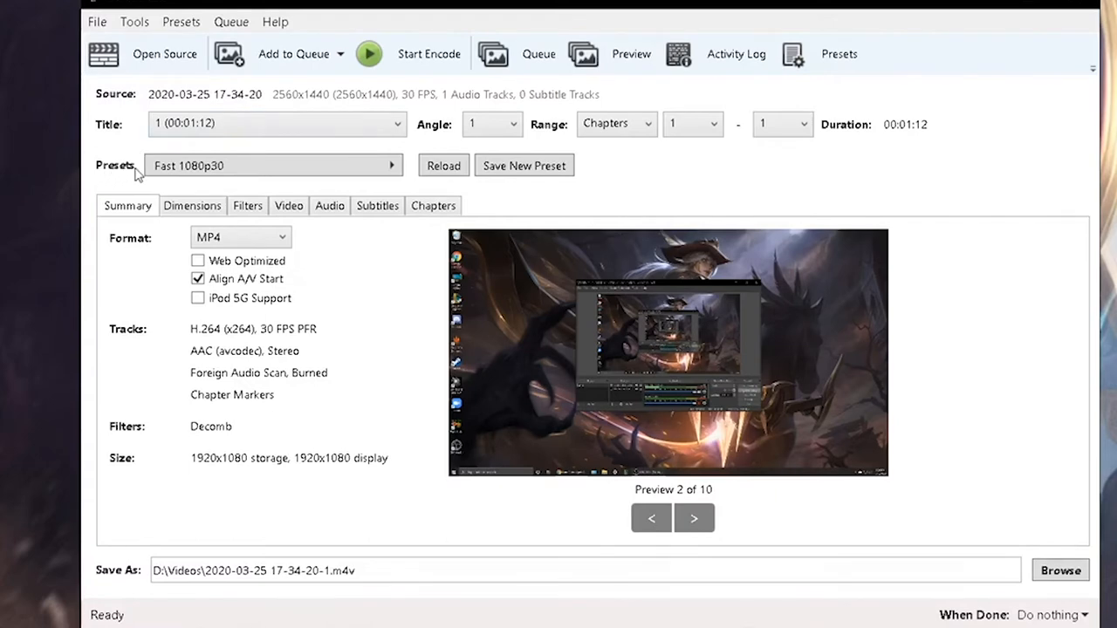
pyautogui.click(273, 166)
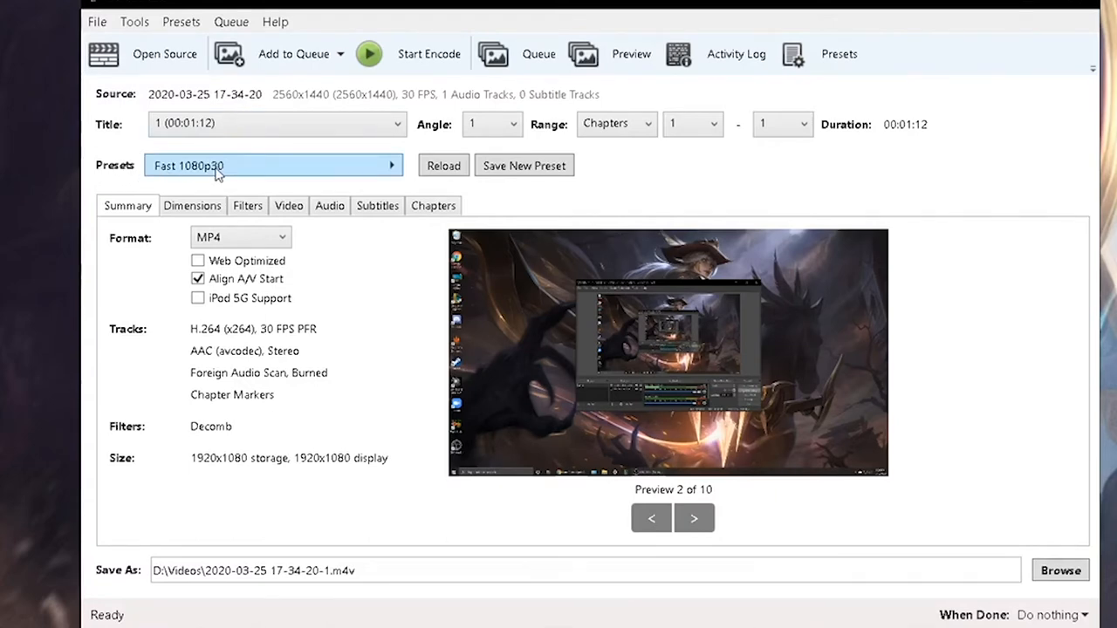
pyautogui.click(275, 165)
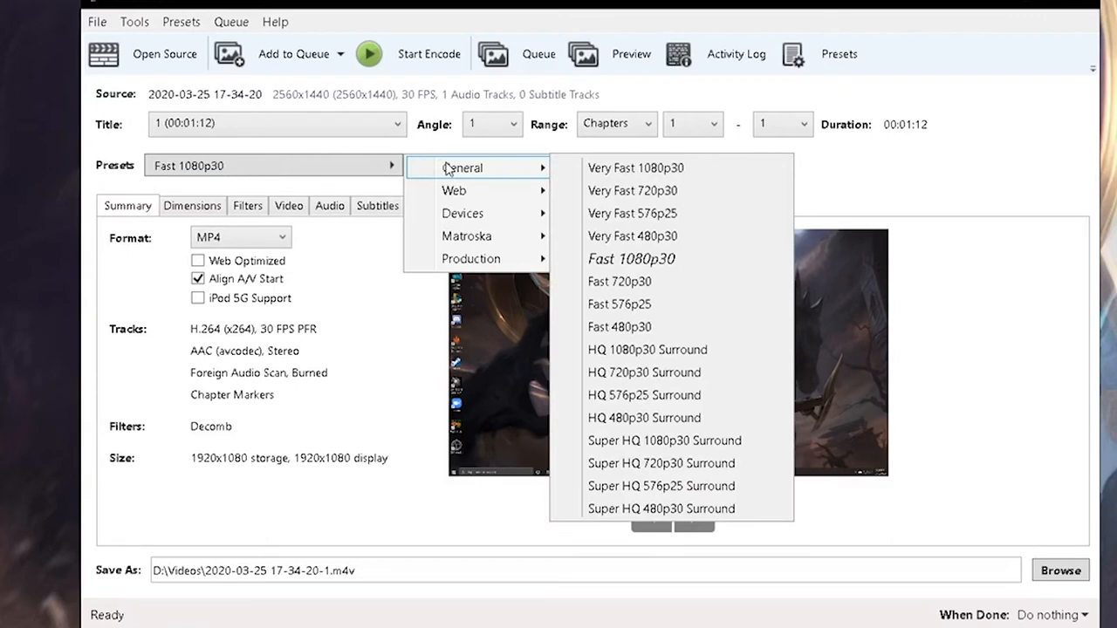
pyautogui.moveTo(636, 167)
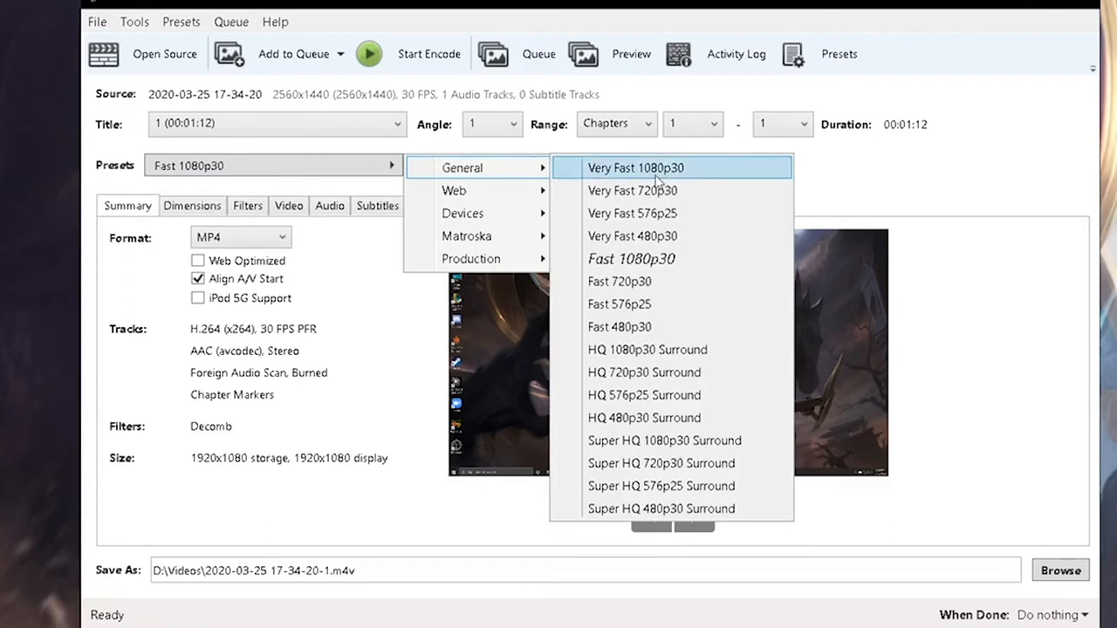
pyautogui.moveTo(693, 259)
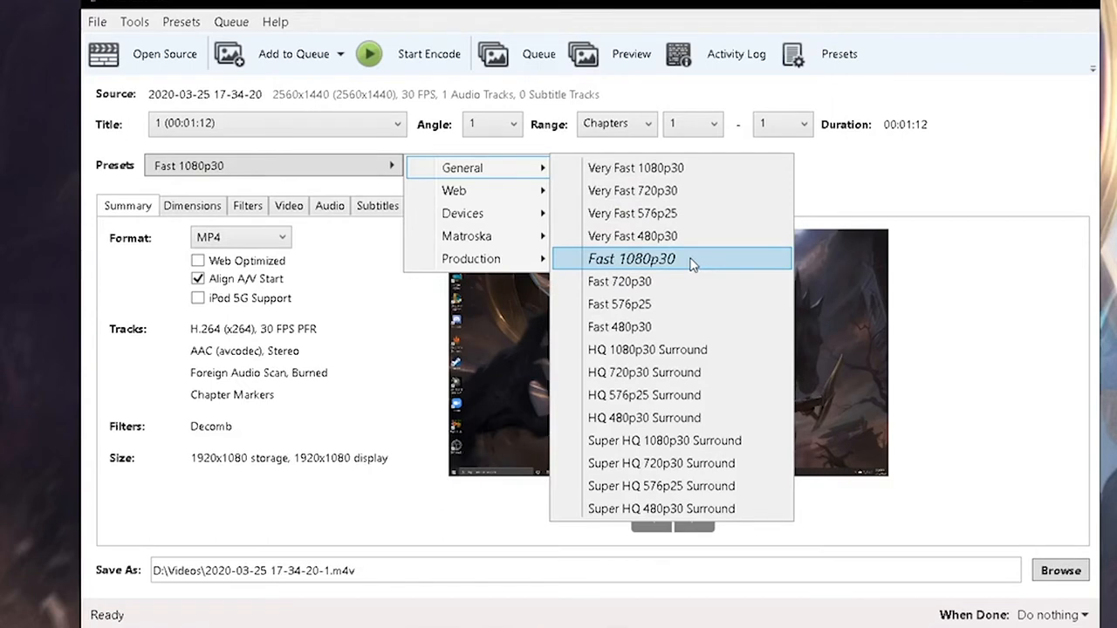
pyautogui.moveTo(660, 509)
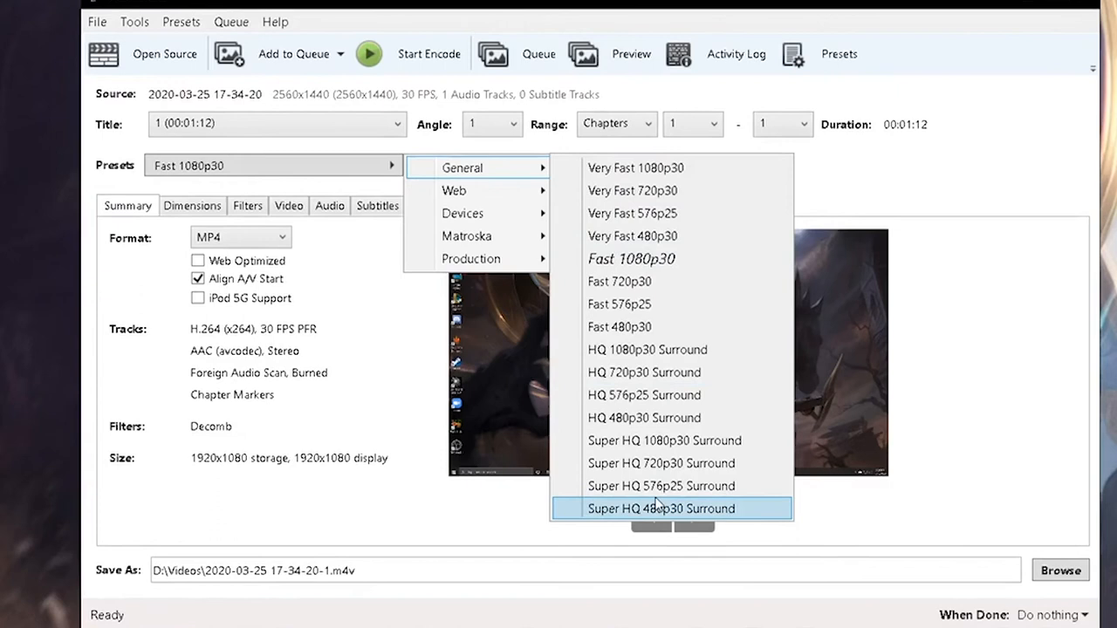
pyautogui.moveTo(663, 258)
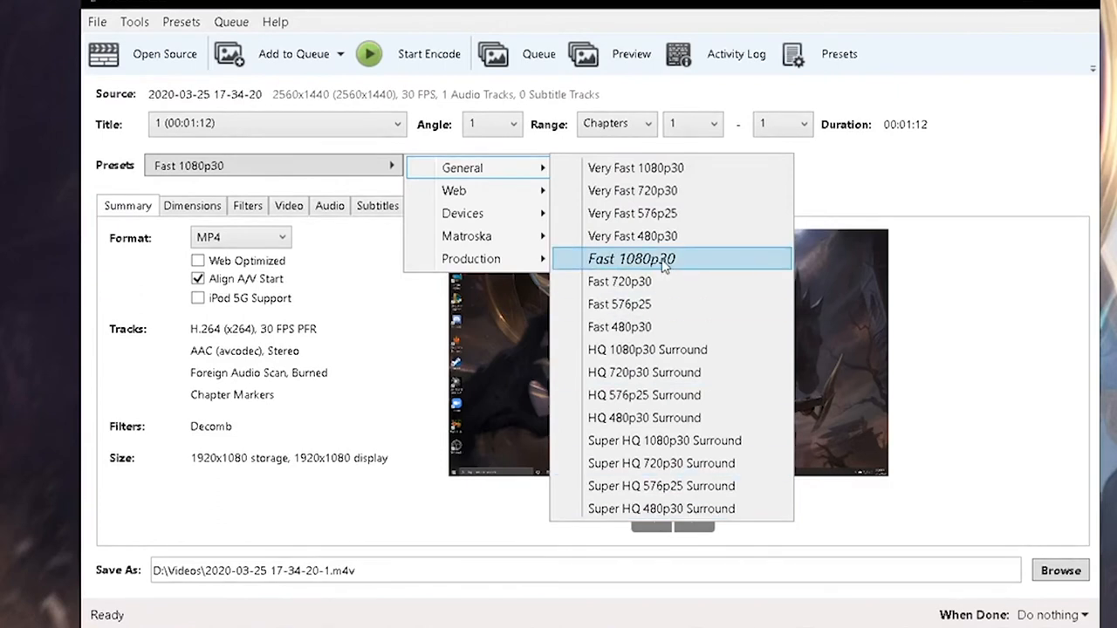
pyautogui.click(632, 258)
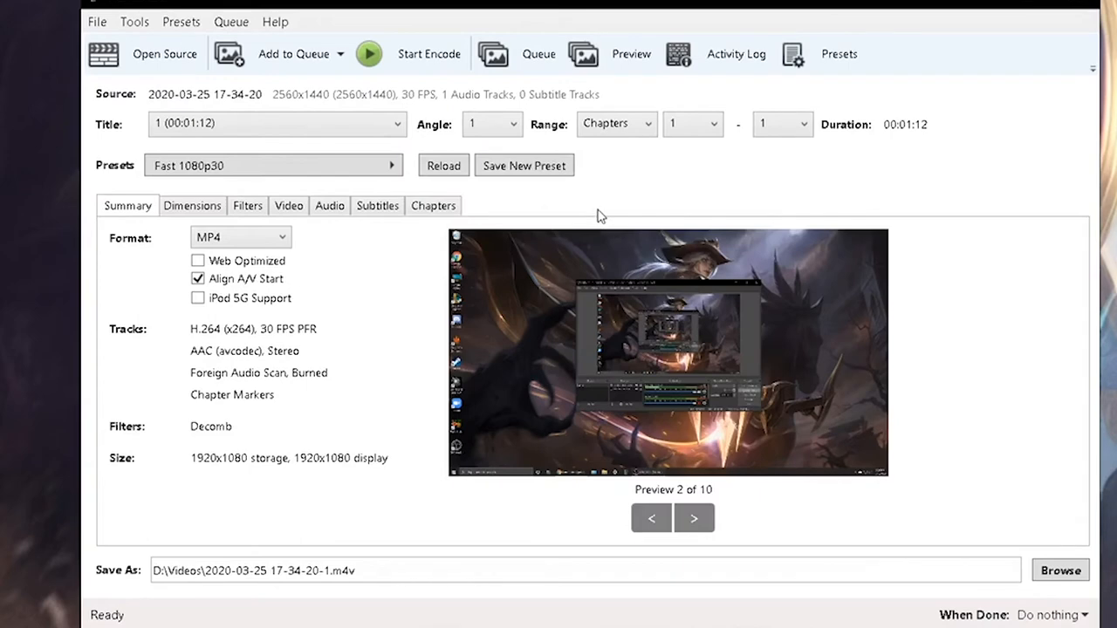
pyautogui.moveTo(128, 274)
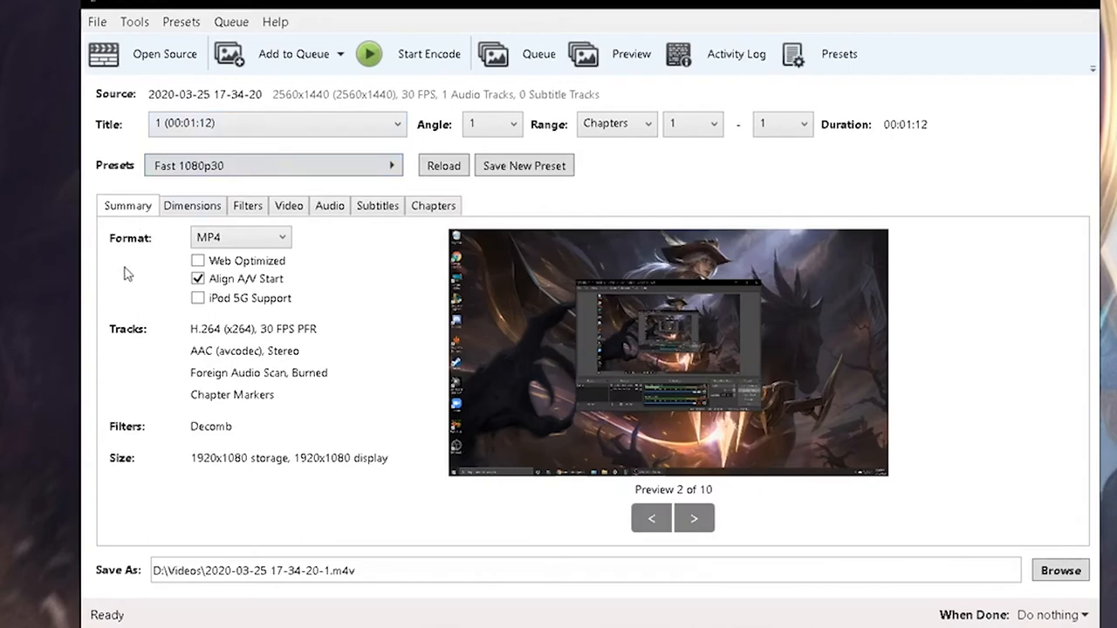
pyautogui.click(240, 236)
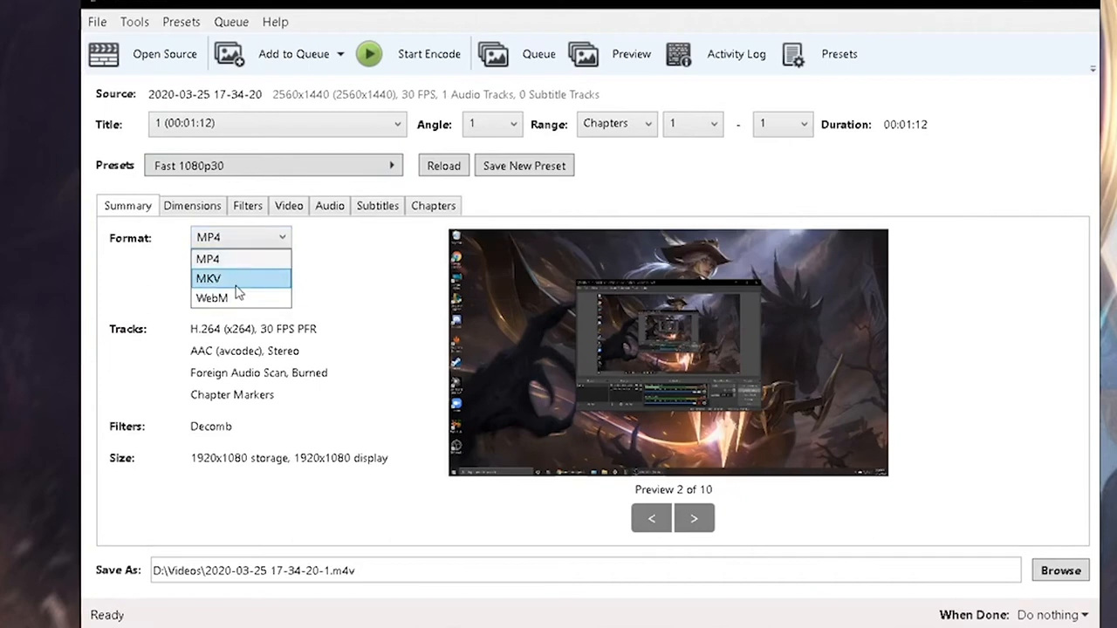
pyautogui.moveTo(242, 297)
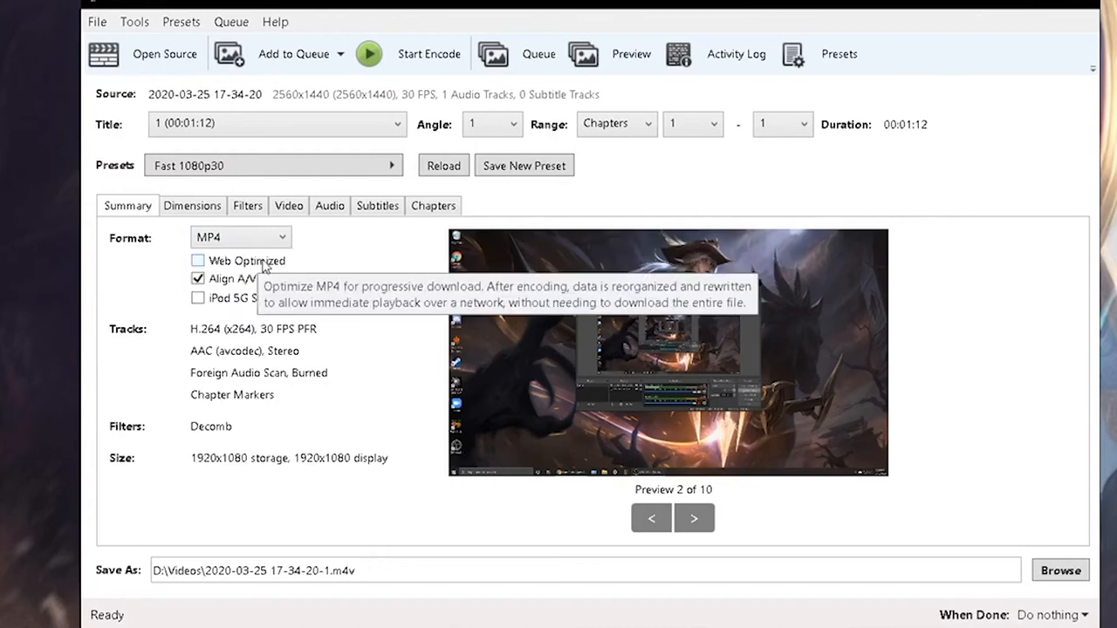
pyautogui.moveTo(363, 340)
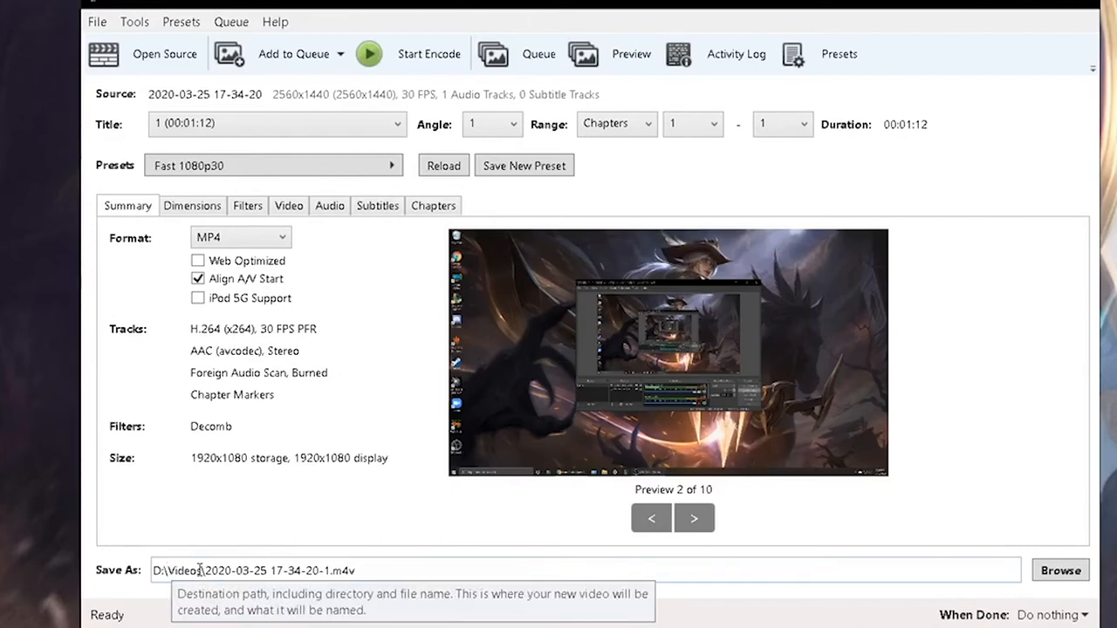
# Set the output destination to the Desktop with file name Name_of_Show_Date.
pyautogui.click(1061, 570)
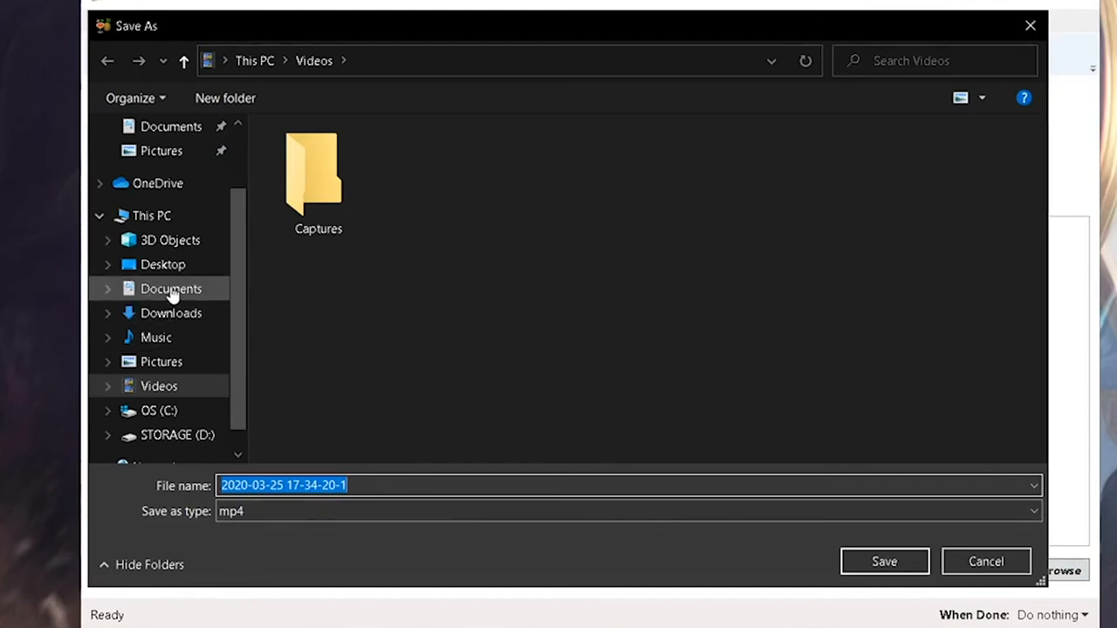
pyautogui.click(162, 264)
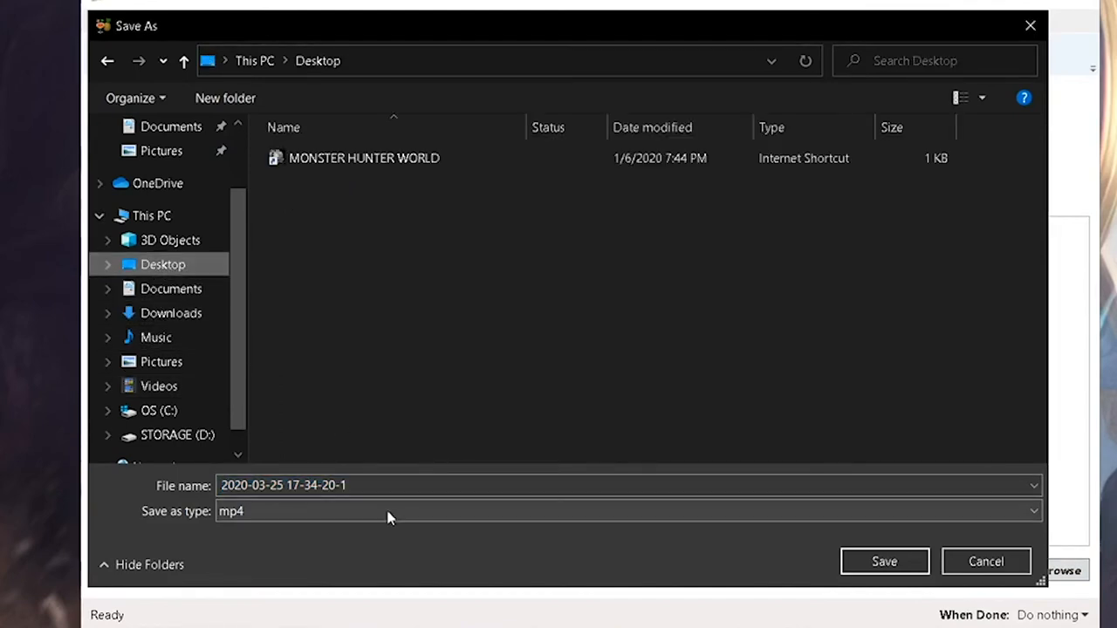
pyautogui.write('VideoforSMC')
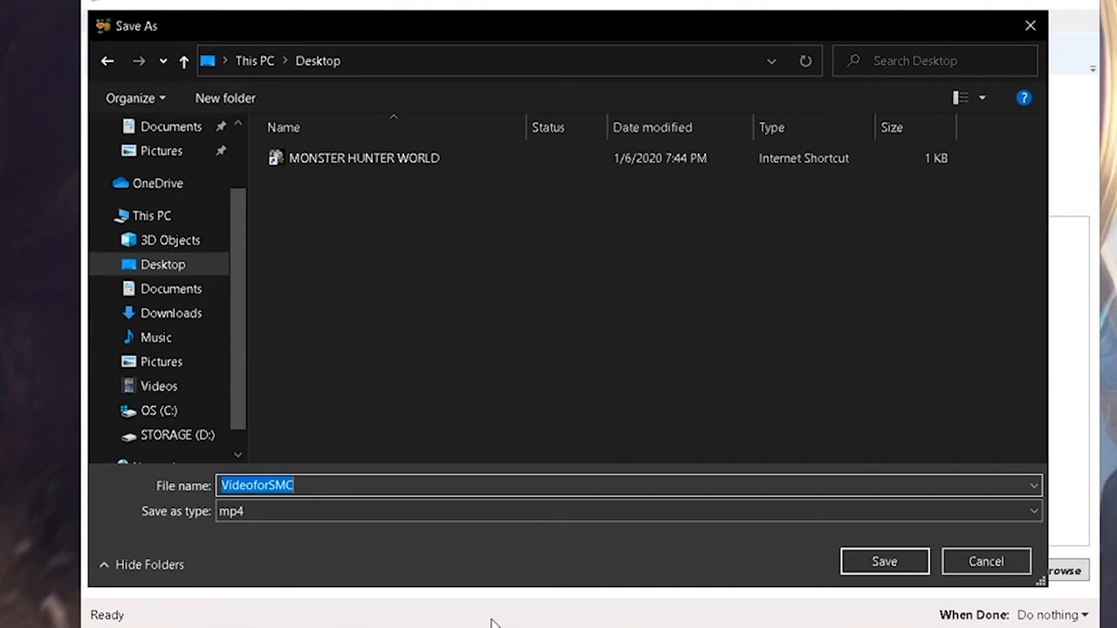
pyautogui.write('Name_of_Show_')
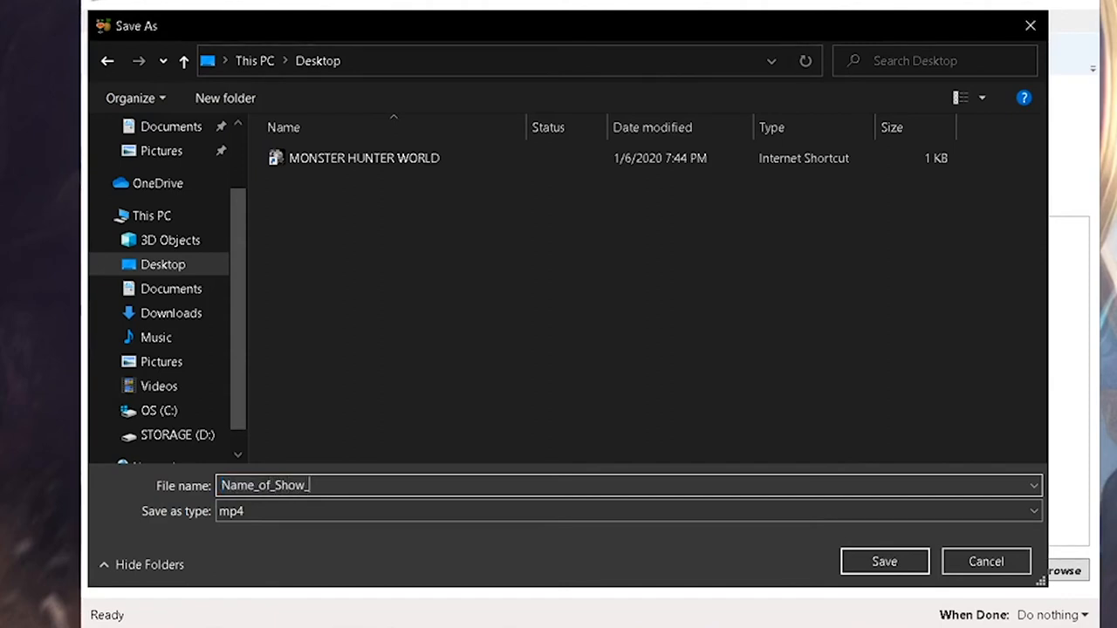
pyautogui.write('Date.m4v')
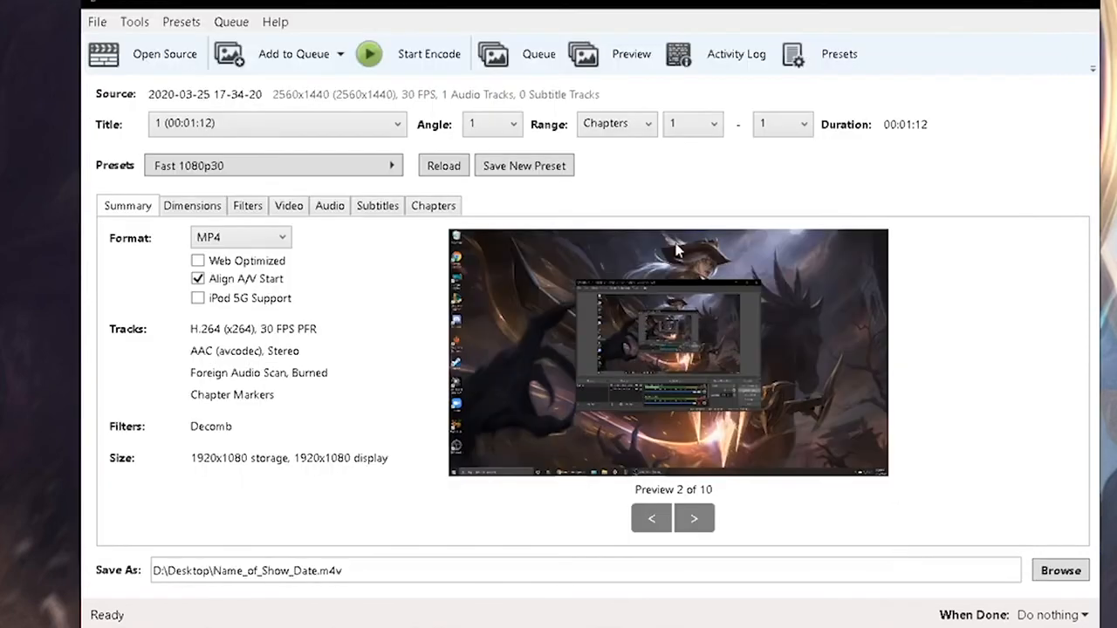
pyautogui.moveTo(437, 405)
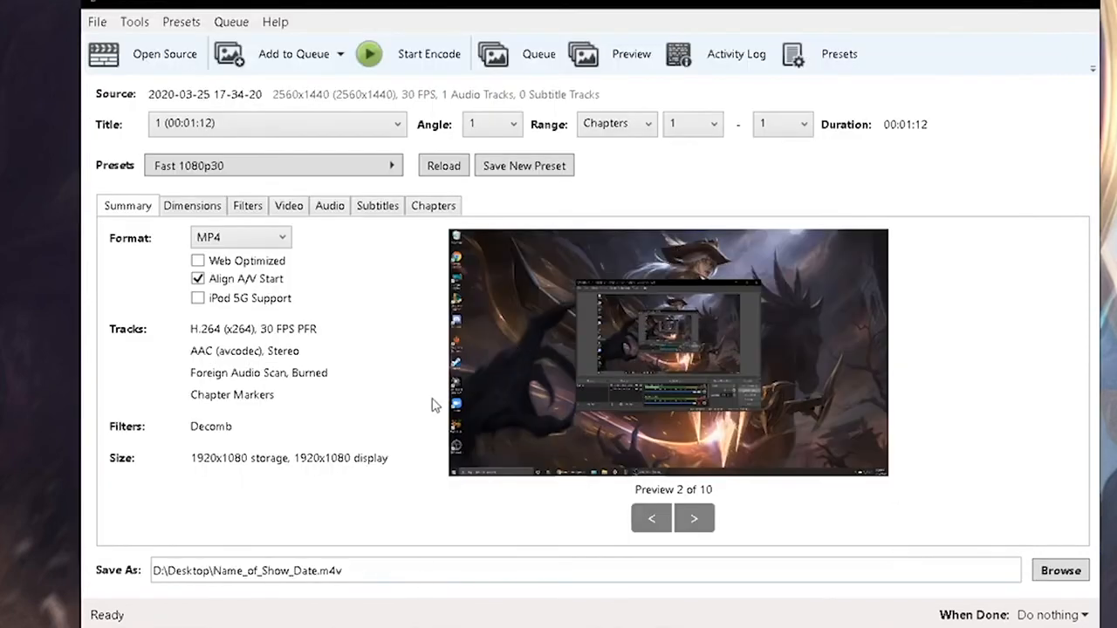